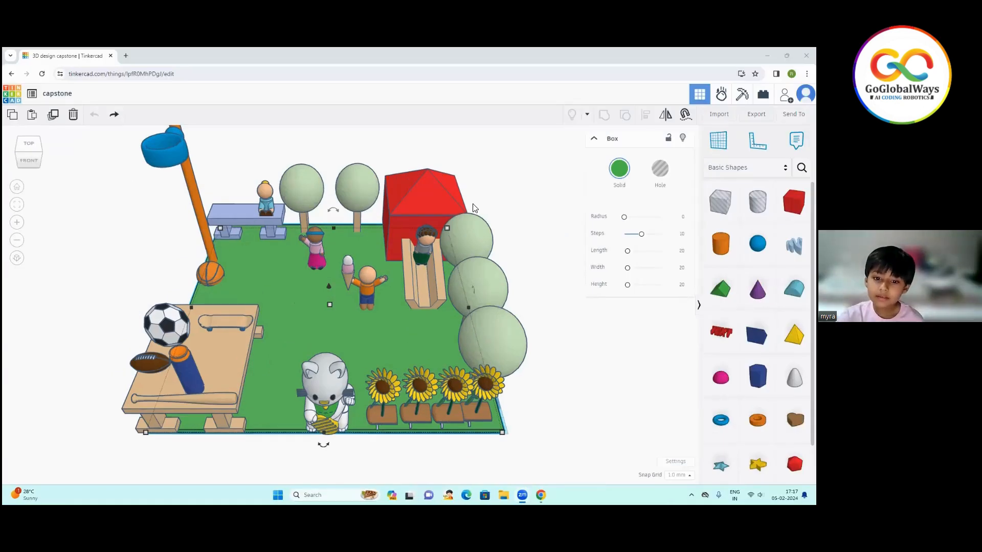
pyautogui.moveTo(401, 190)
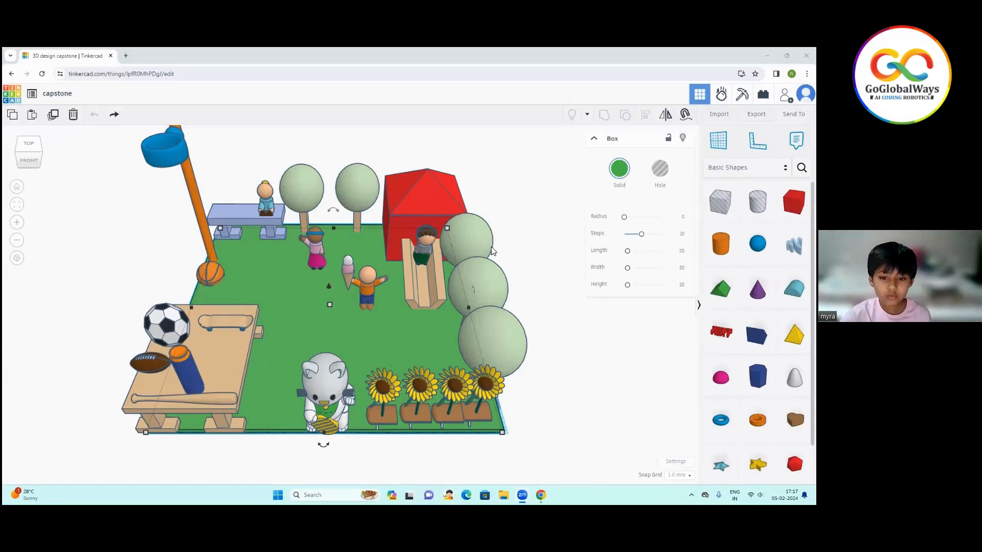
pyautogui.moveTo(491, 160)
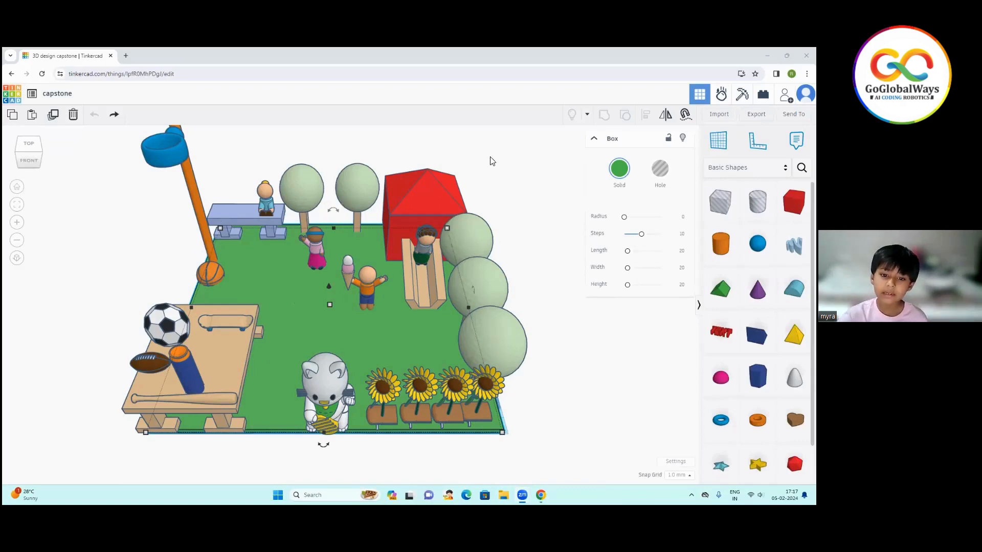
pyautogui.moveTo(452, 235)
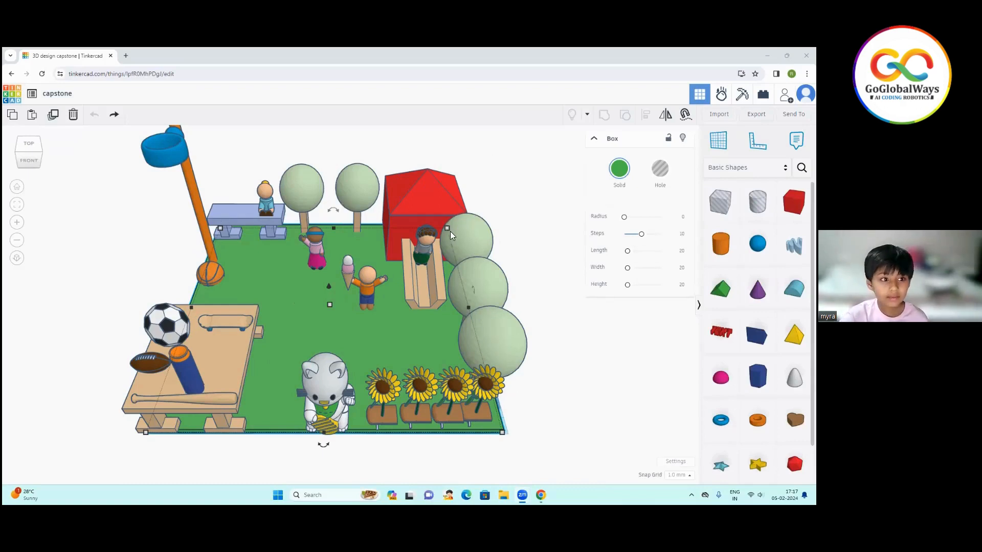
pyautogui.moveTo(395, 219)
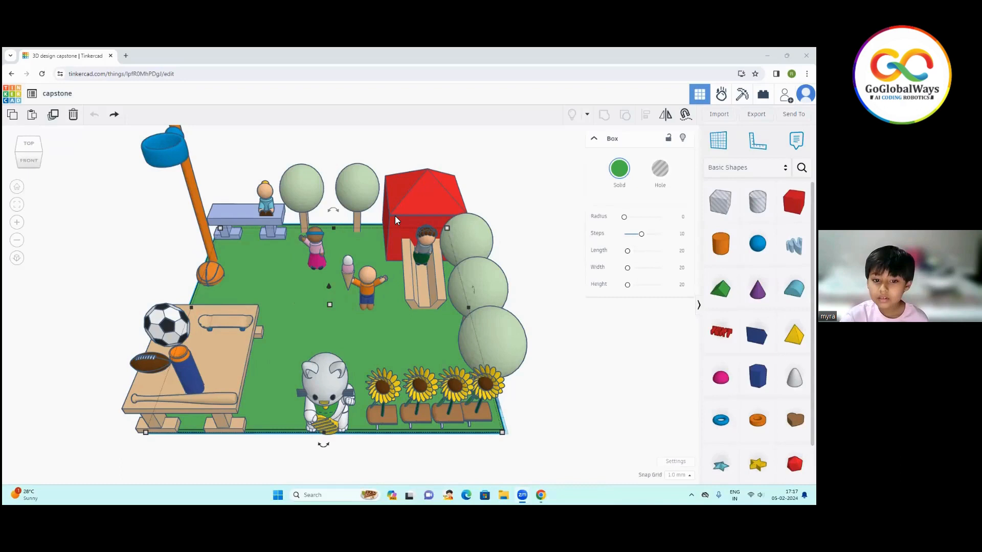
pyautogui.moveTo(408, 200)
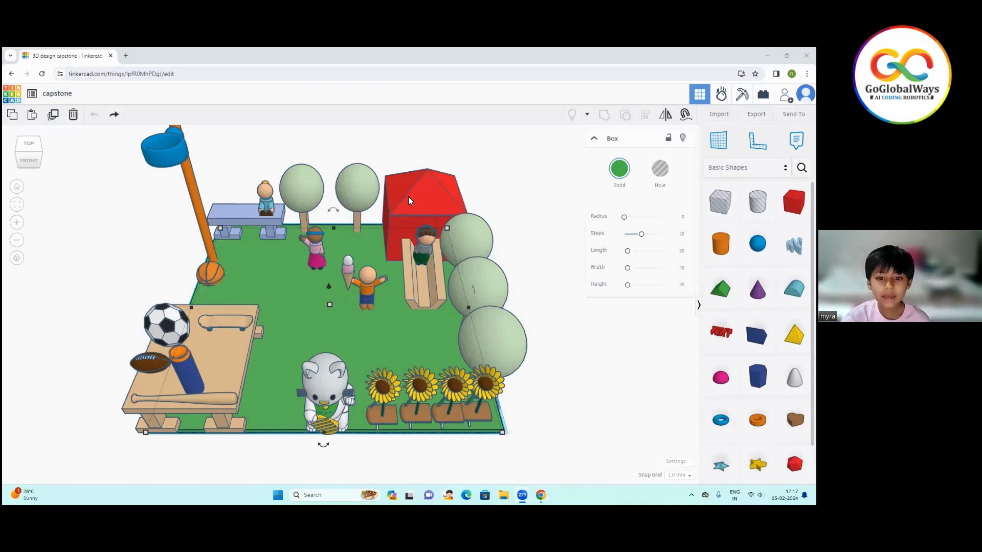
pyautogui.moveTo(481, 217)
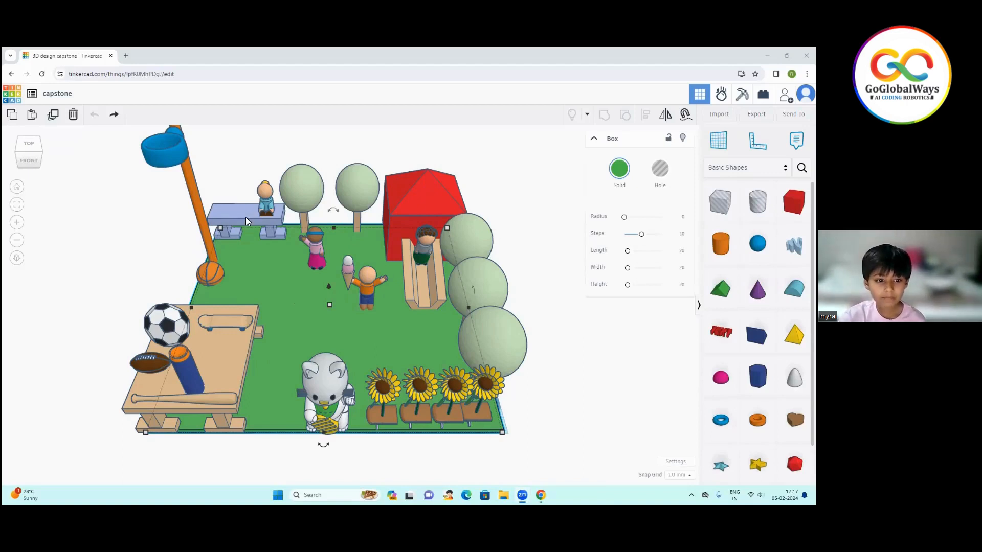
pyautogui.moveTo(243, 224)
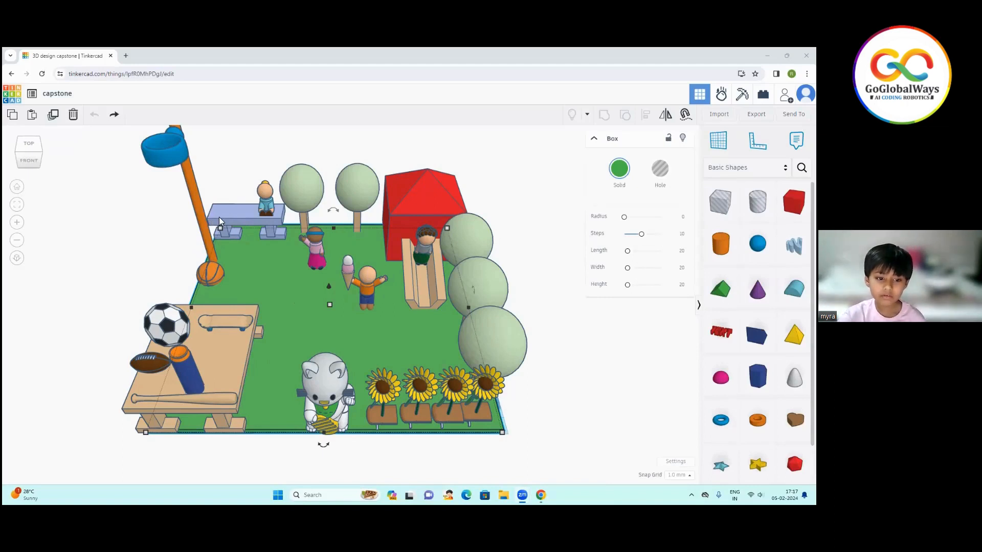
pyautogui.moveTo(237, 221)
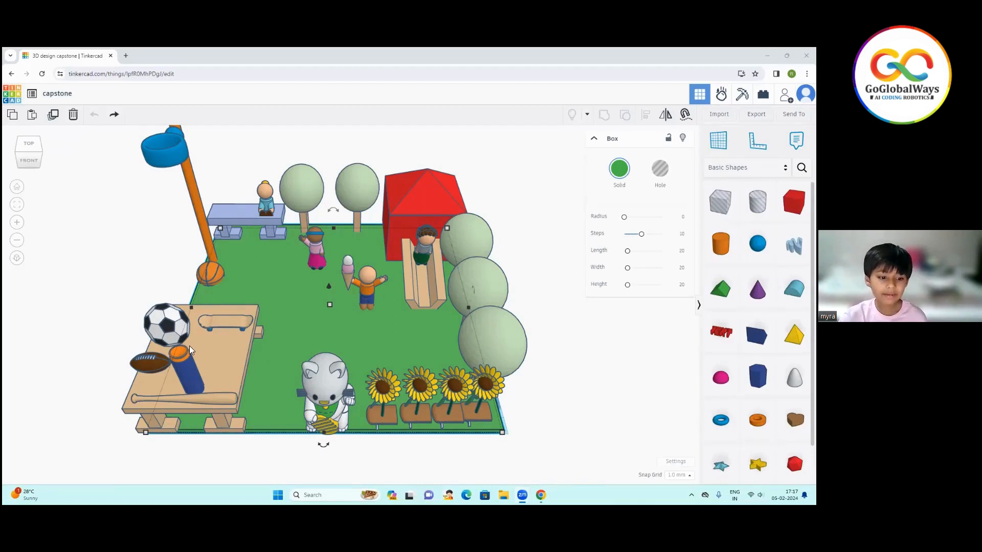
pyautogui.moveTo(212, 364)
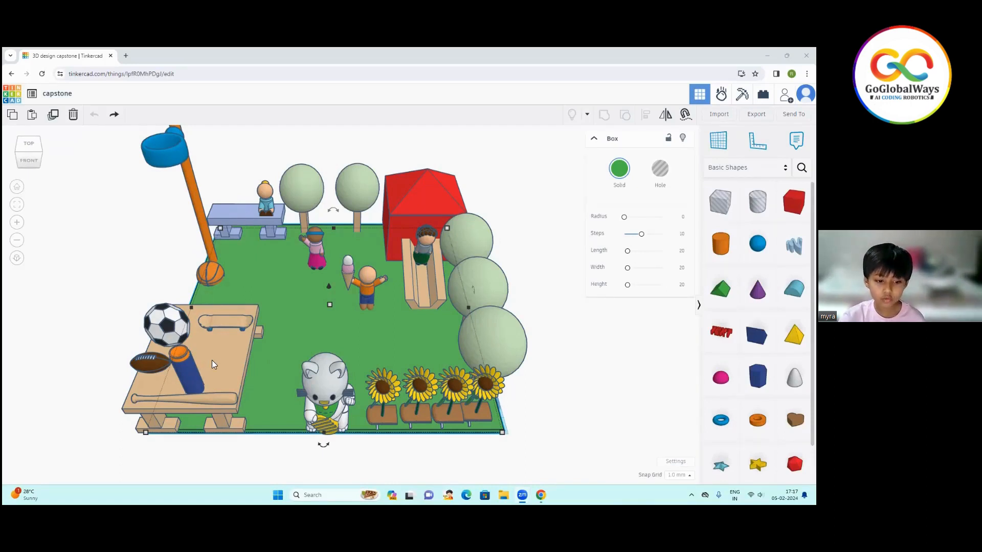
pyautogui.moveTo(224, 369)
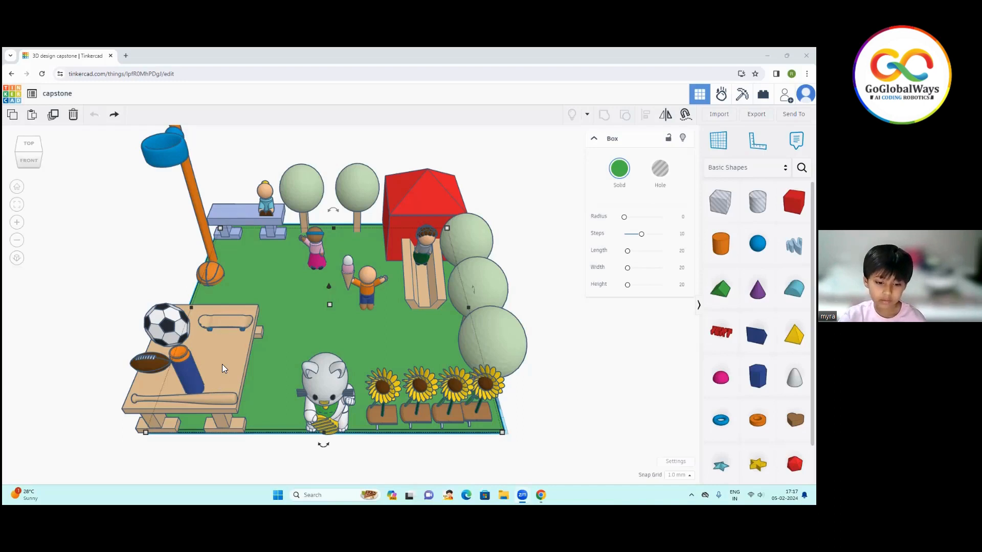
pyautogui.moveTo(280, 280)
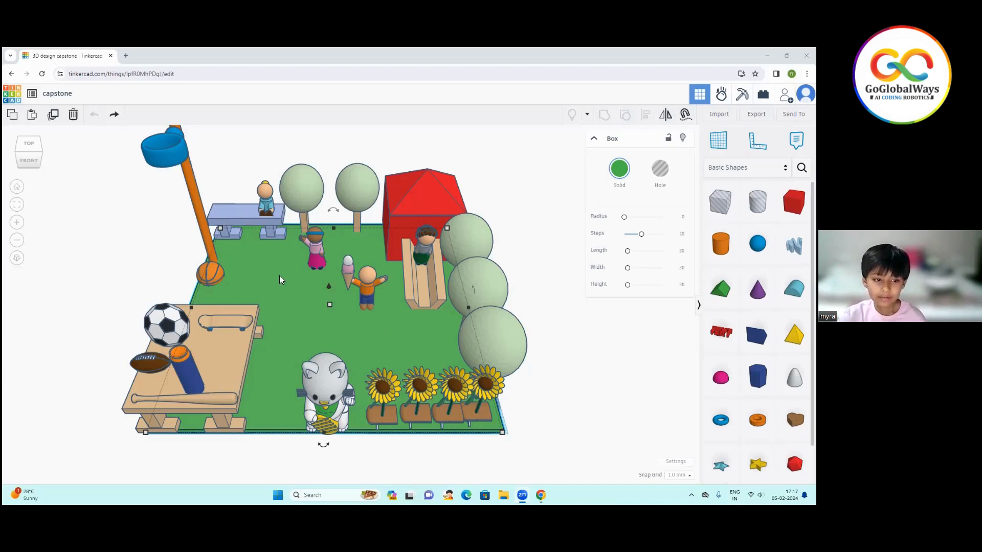
pyautogui.moveTo(373, 365)
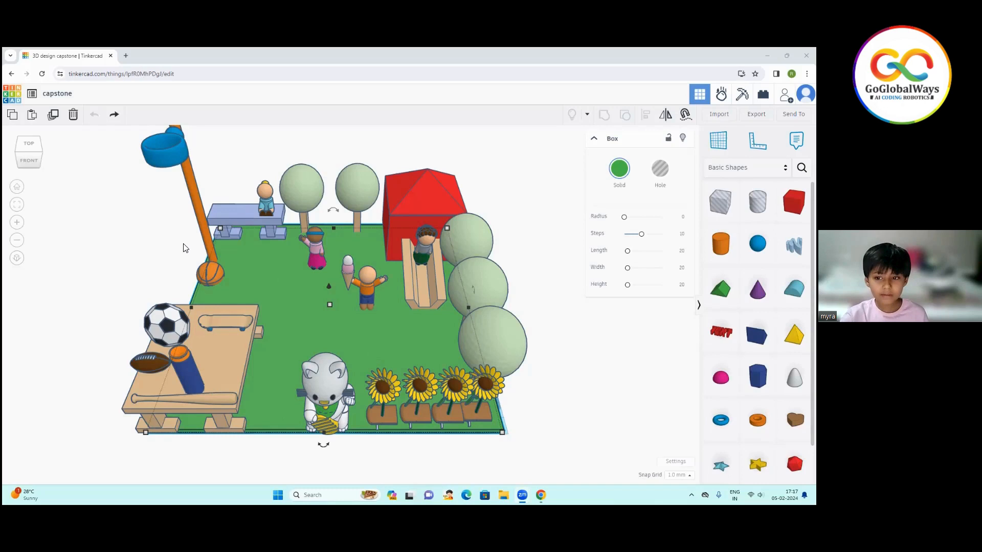
pyautogui.moveTo(202, 129)
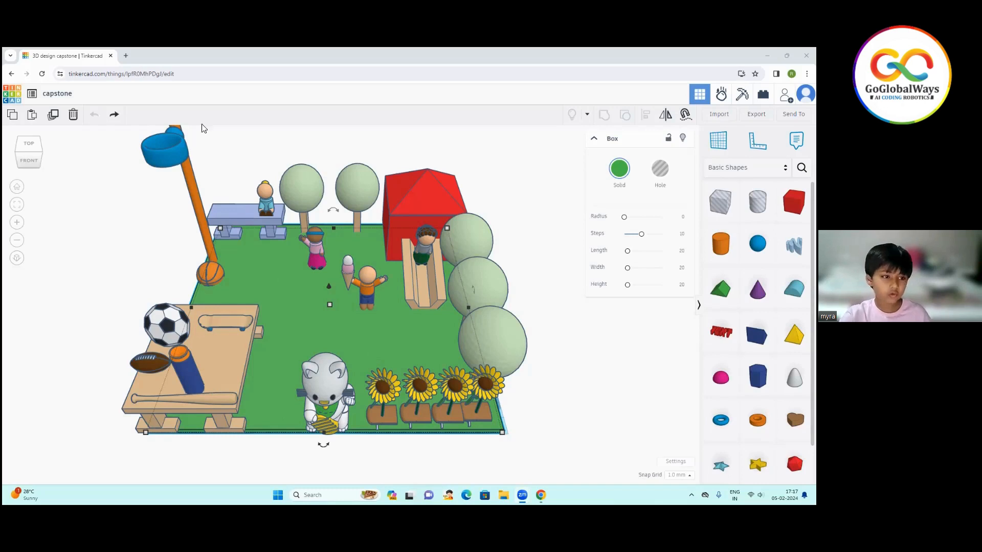
pyautogui.moveTo(32, 94)
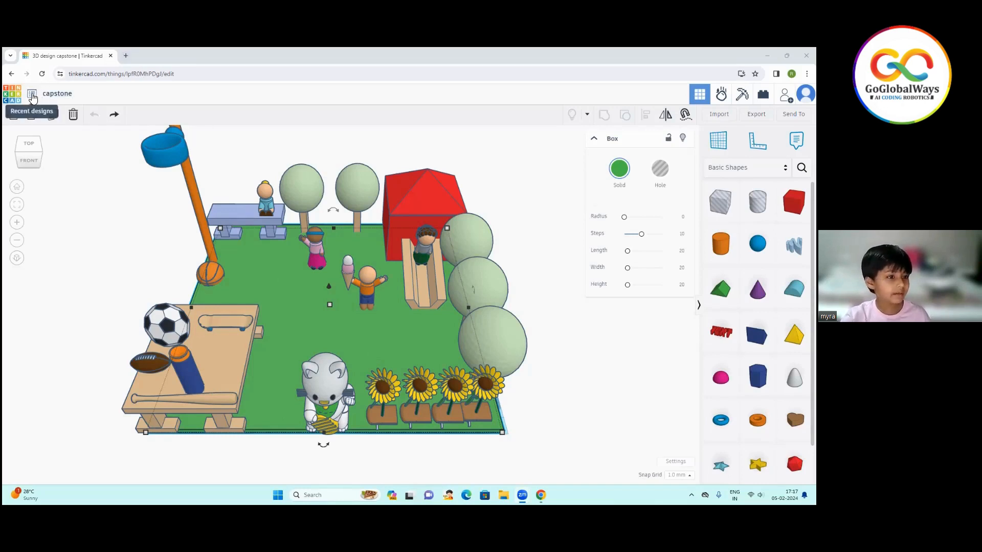
# Switch from the playground design to the recent design Sizzling Kup-Gaaris for editing
pyautogui.click(32, 96)
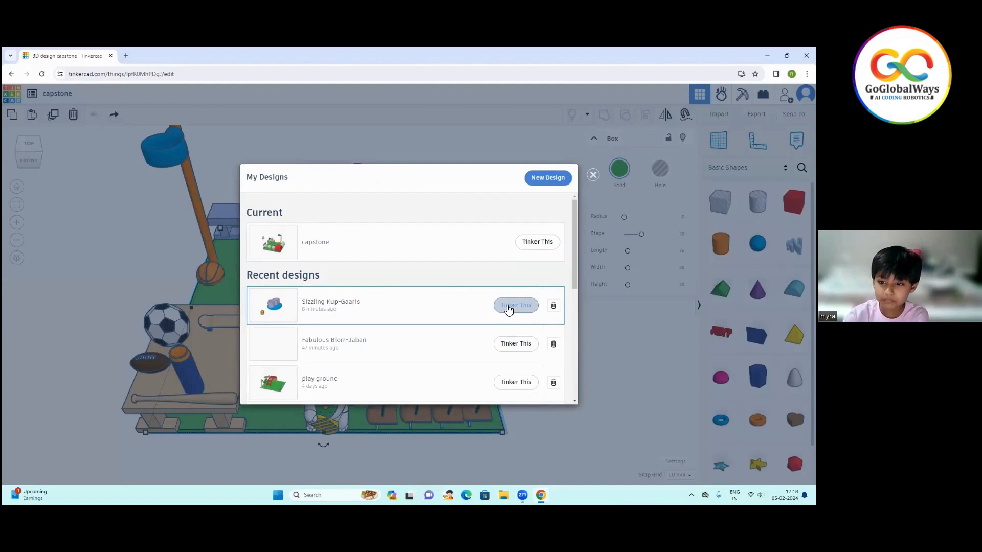
pyautogui.click(516, 305)
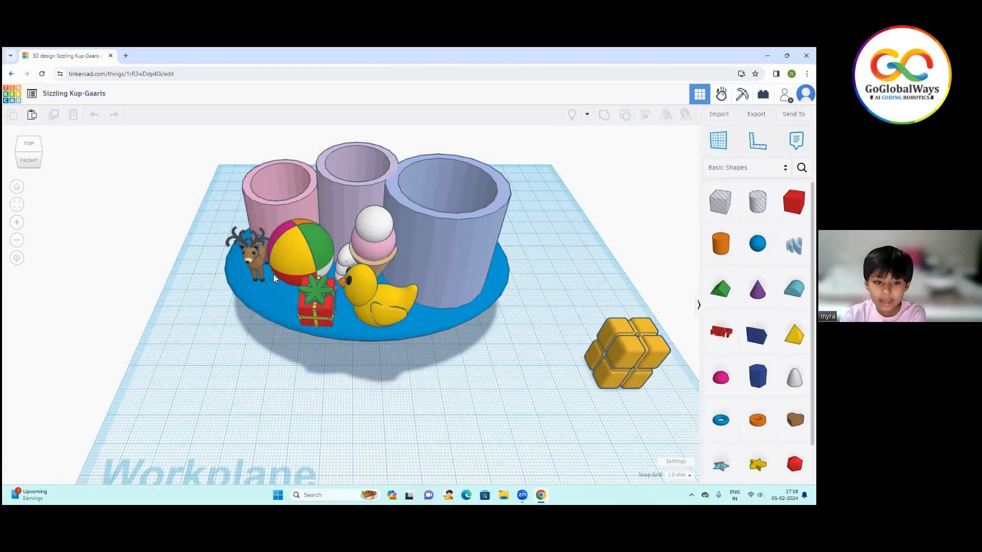
pyautogui.moveTo(301, 191)
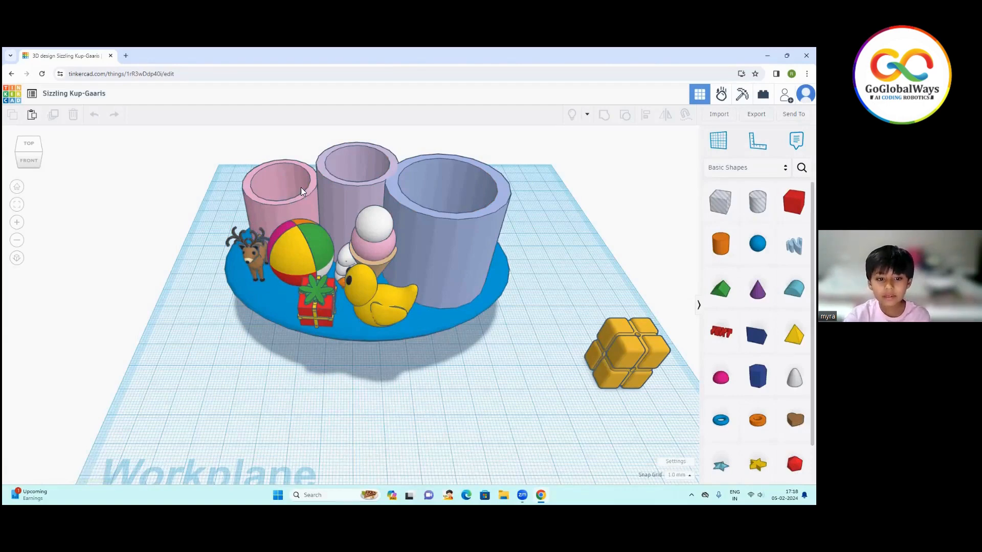
pyautogui.moveTo(492, 261)
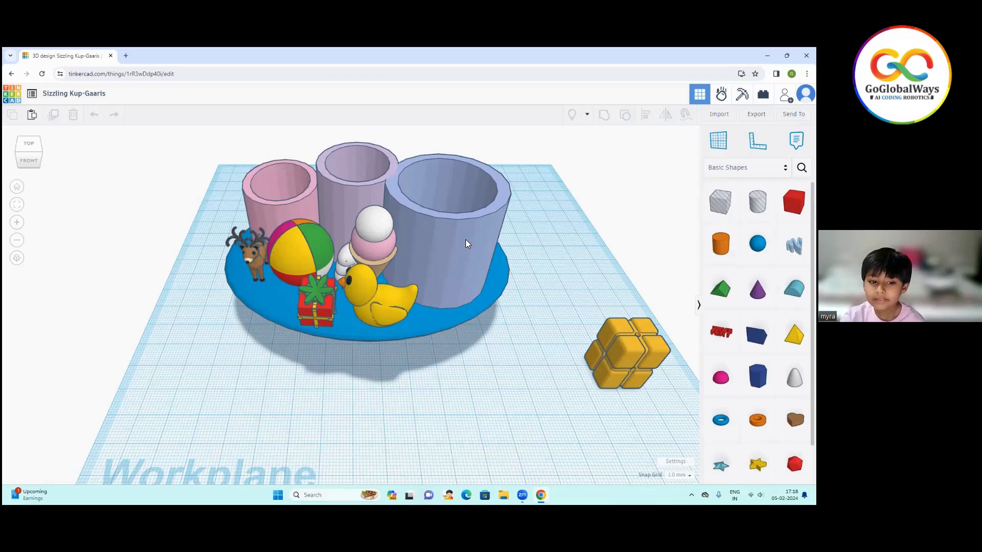
pyautogui.moveTo(423, 282)
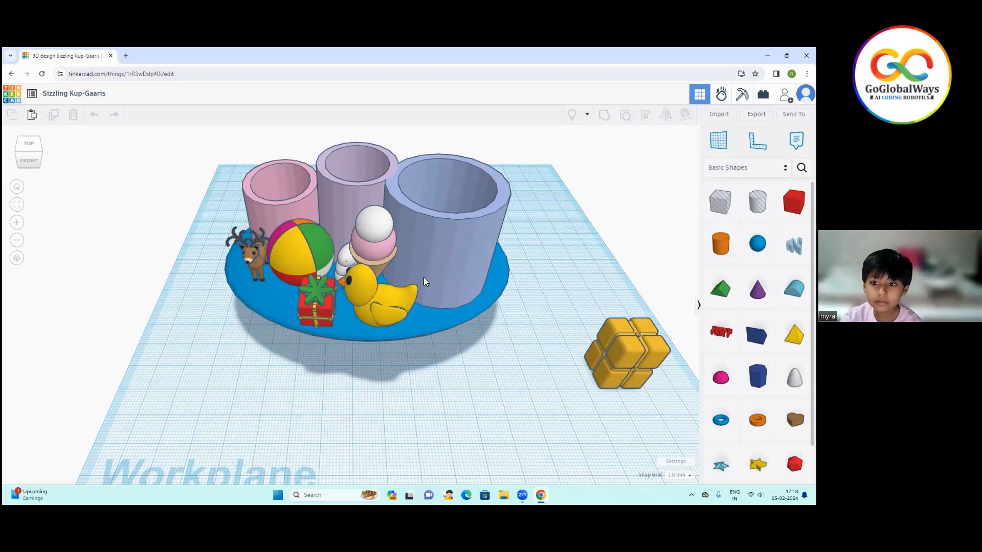
pyautogui.moveTo(435, 224)
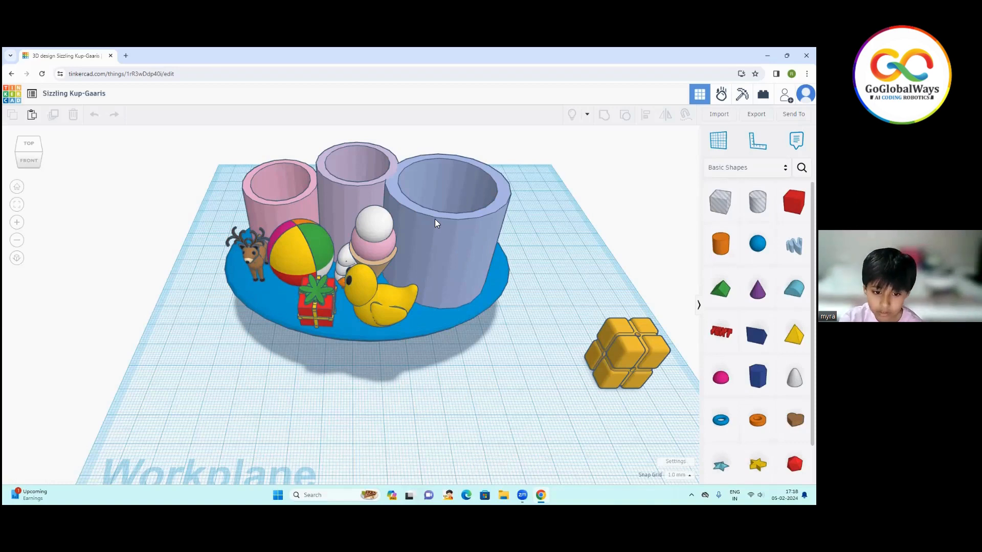
pyautogui.moveTo(430, 221)
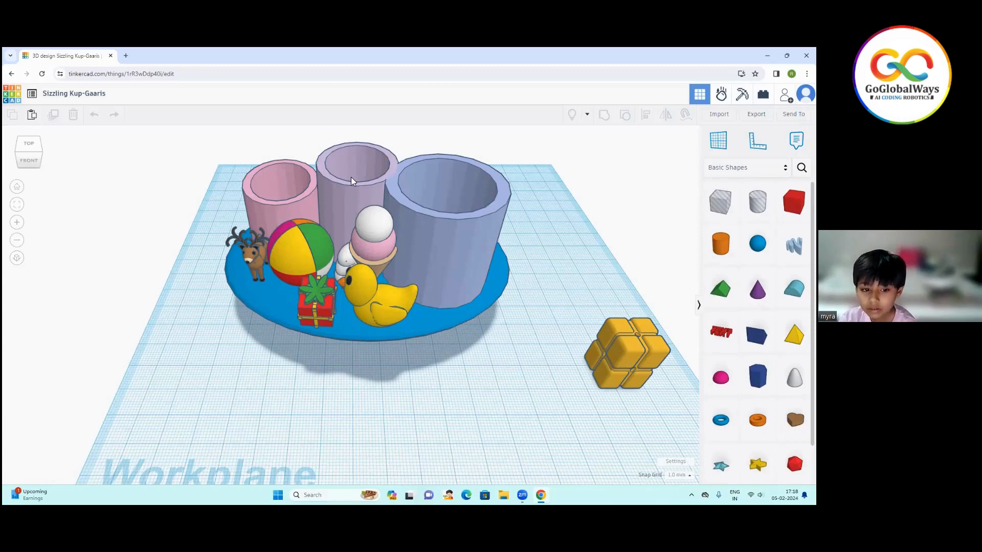
pyautogui.moveTo(327, 205)
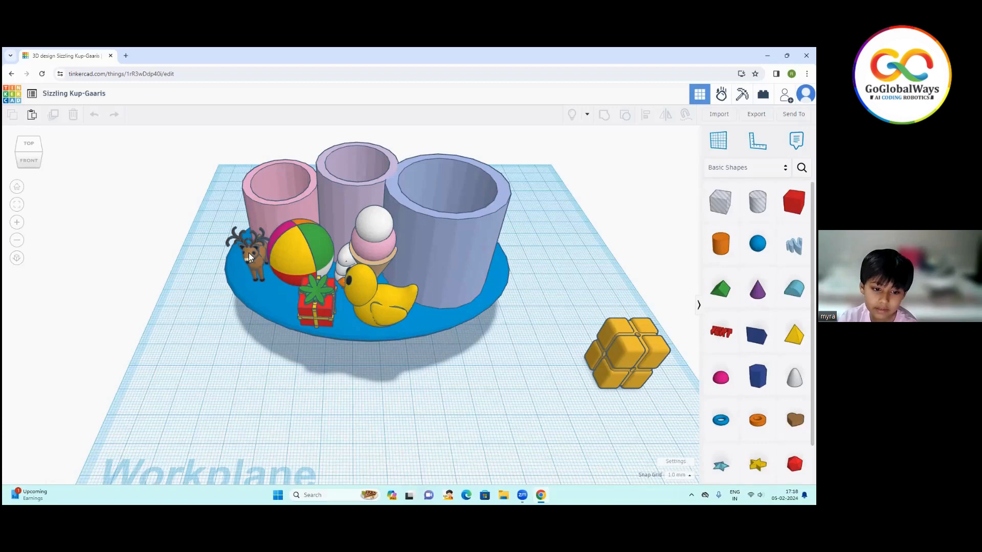
pyautogui.moveTo(307, 296)
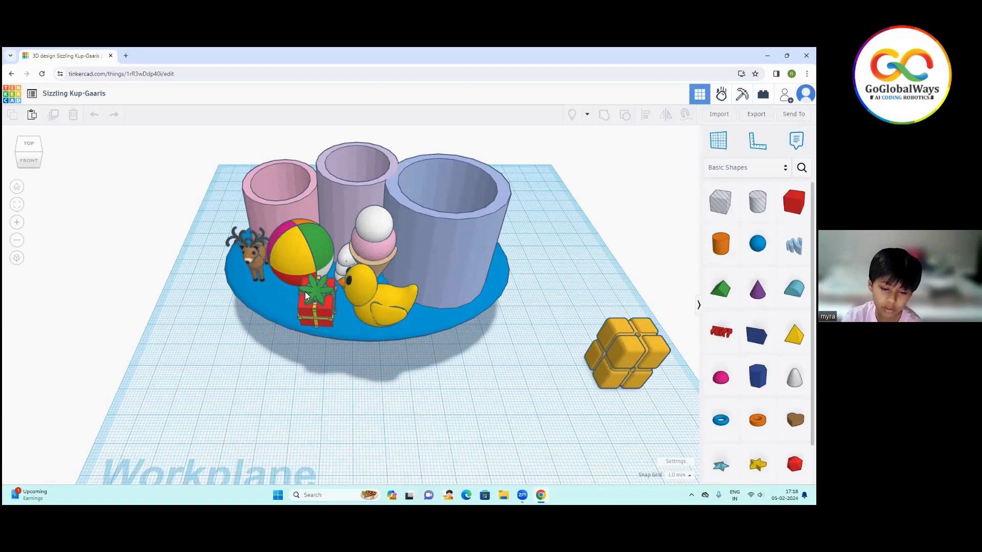
pyautogui.moveTo(369, 249)
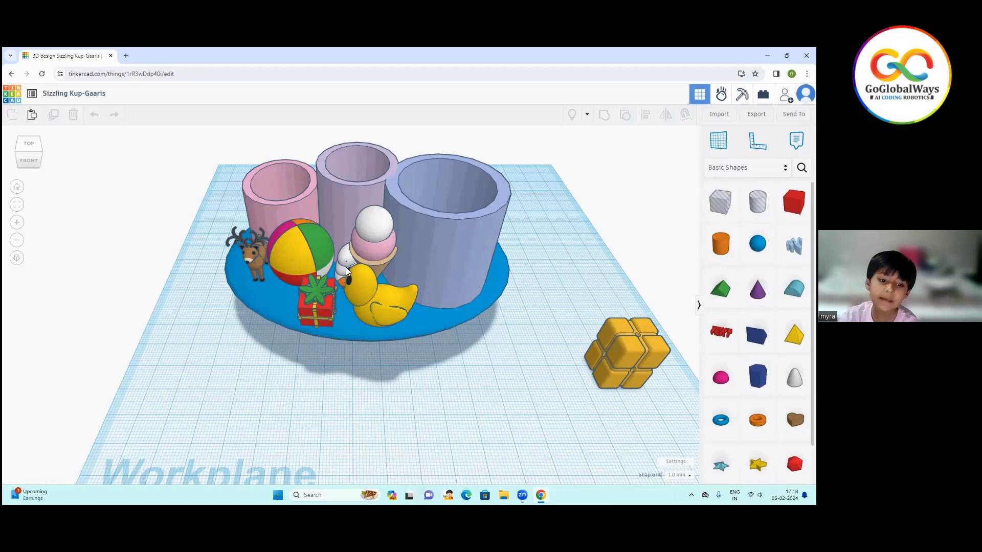
pyautogui.moveTo(407, 322)
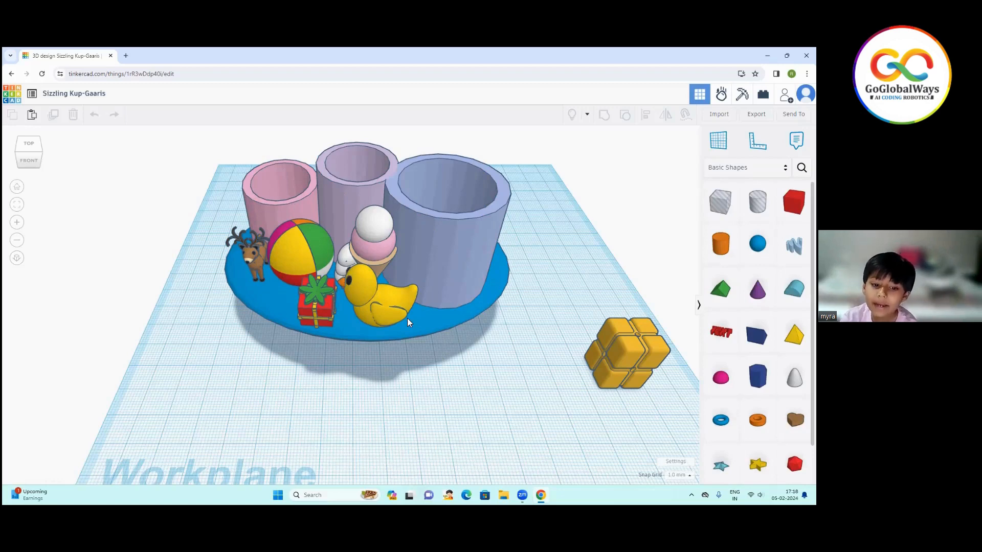
pyautogui.moveTo(482, 246)
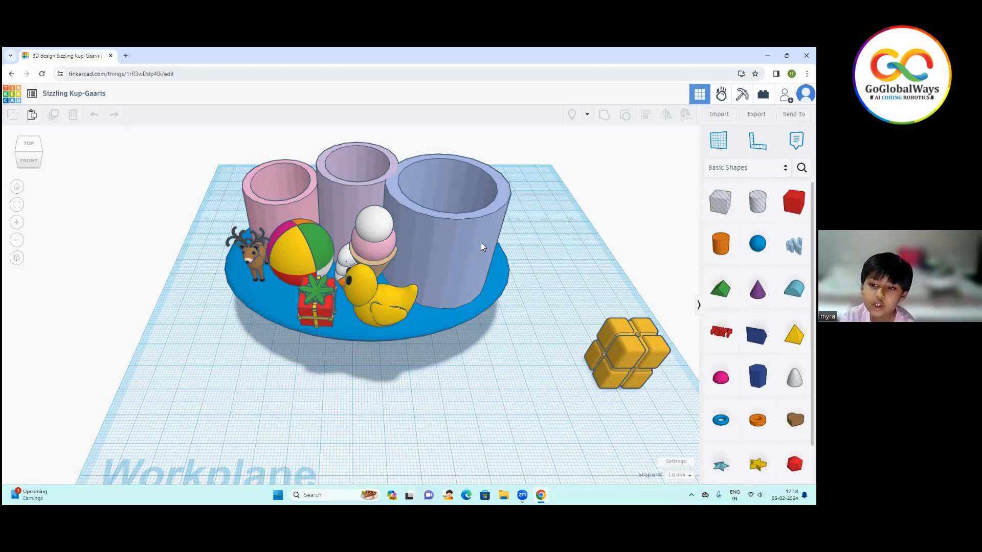